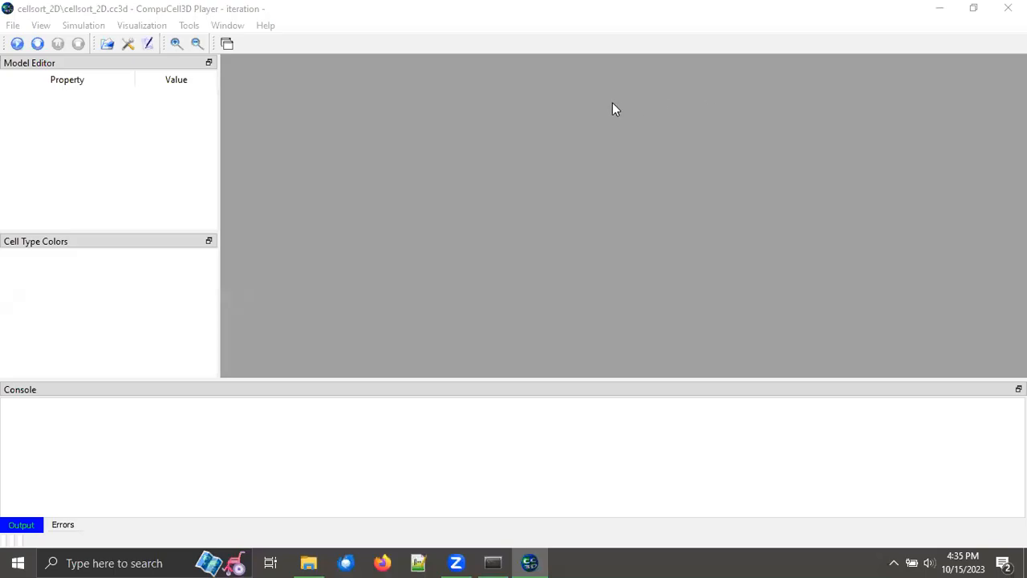
pyautogui.moveTo(594, 113)
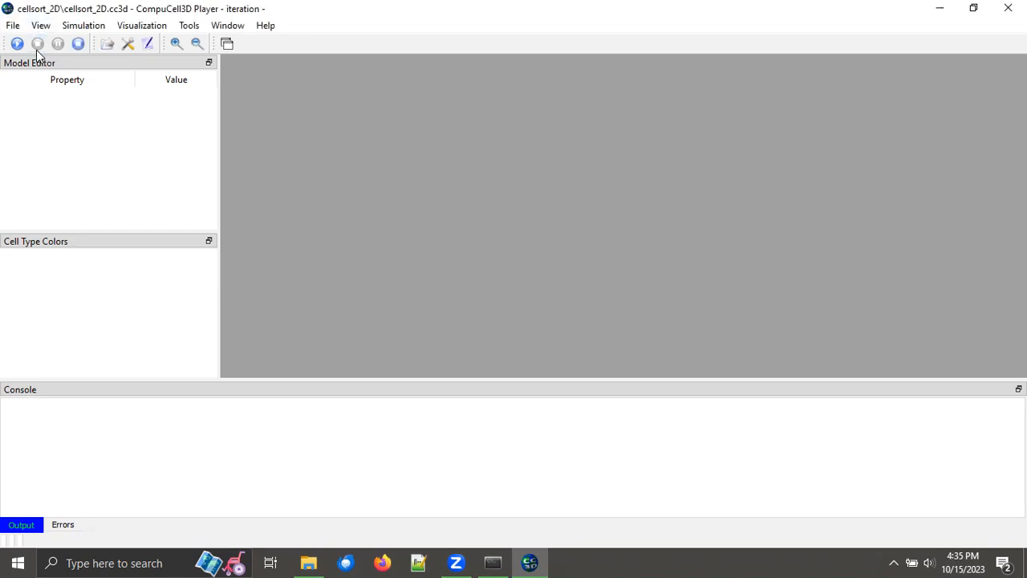
# Step the cellsort_2D simulation once to show its initial cell field at step 0.
pyautogui.click(37, 44)
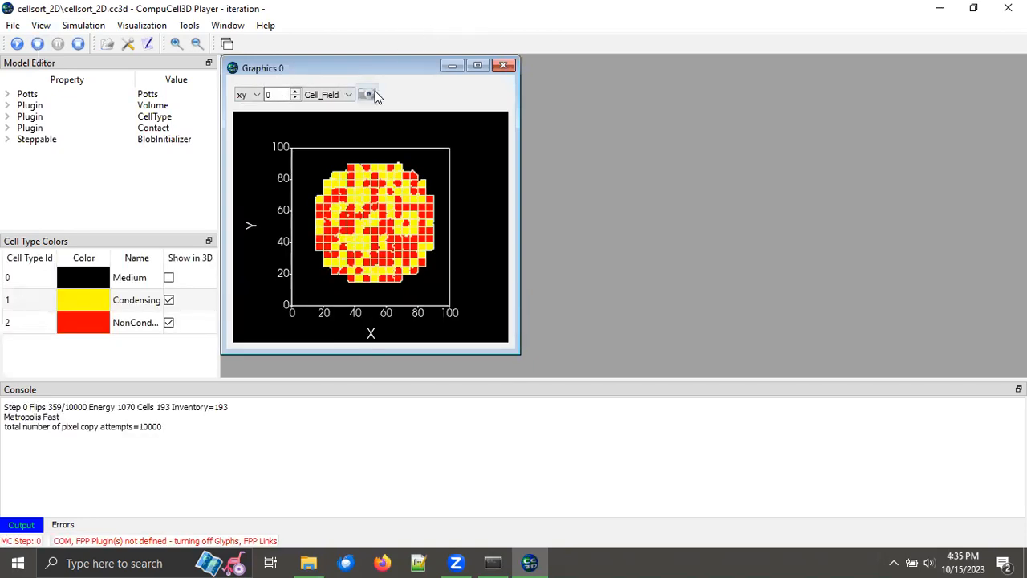
# Save the Graphics 0 cell field as the screenshot configuration, overwriting the existing one.
pyautogui.click(367, 94)
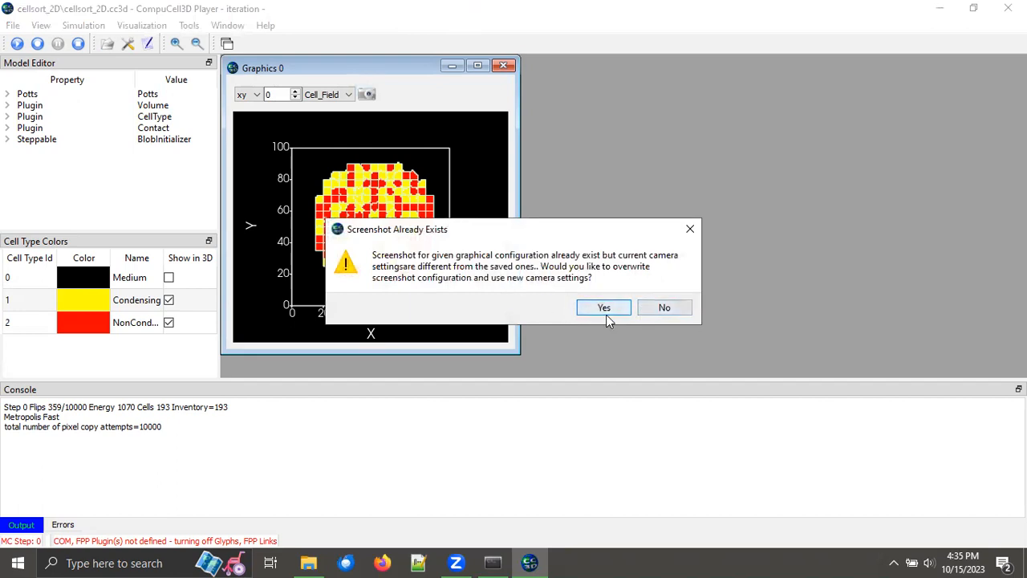
pyautogui.click(603, 307)
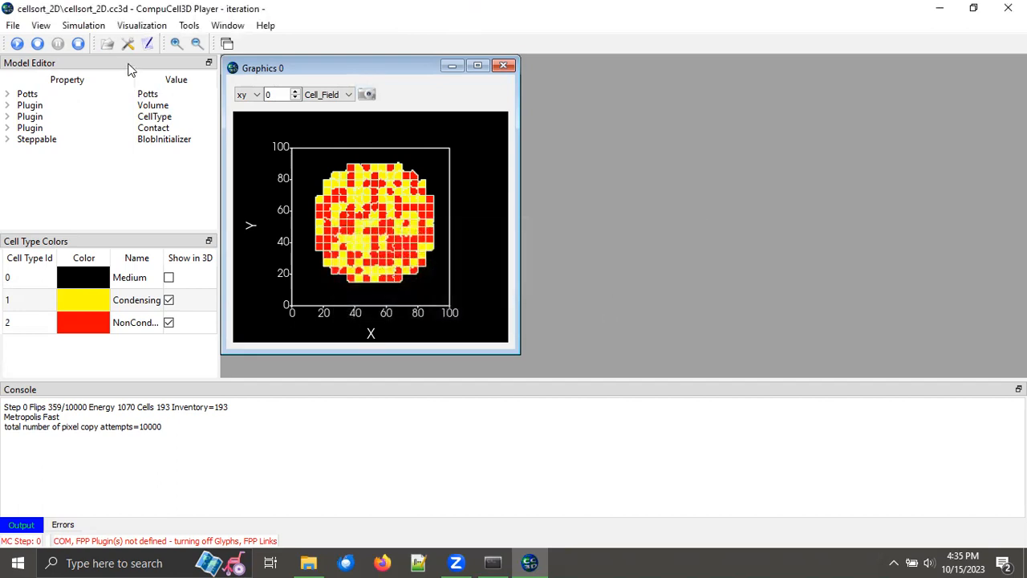
pyautogui.moveTo(128, 43)
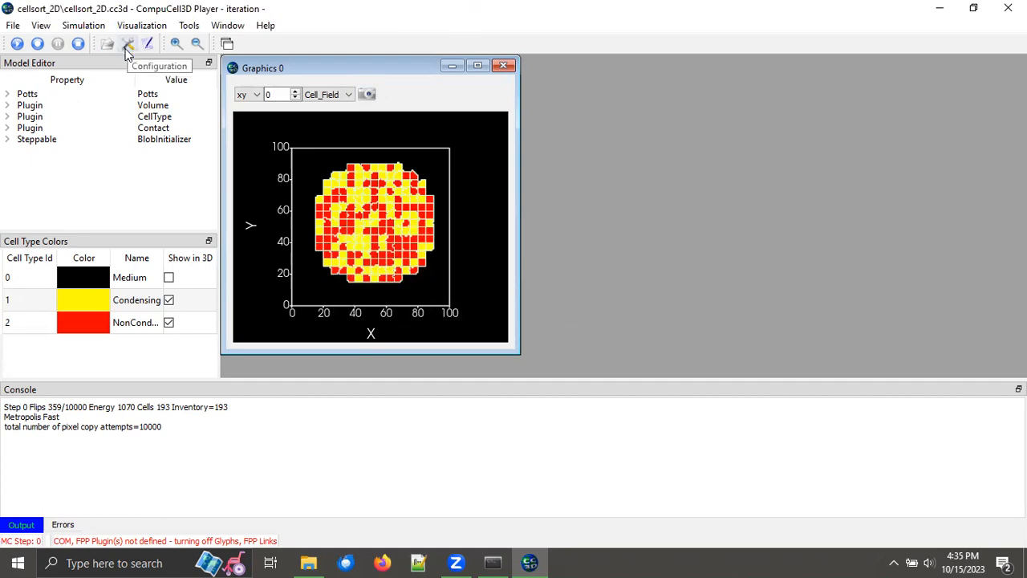
pyautogui.click(128, 43)
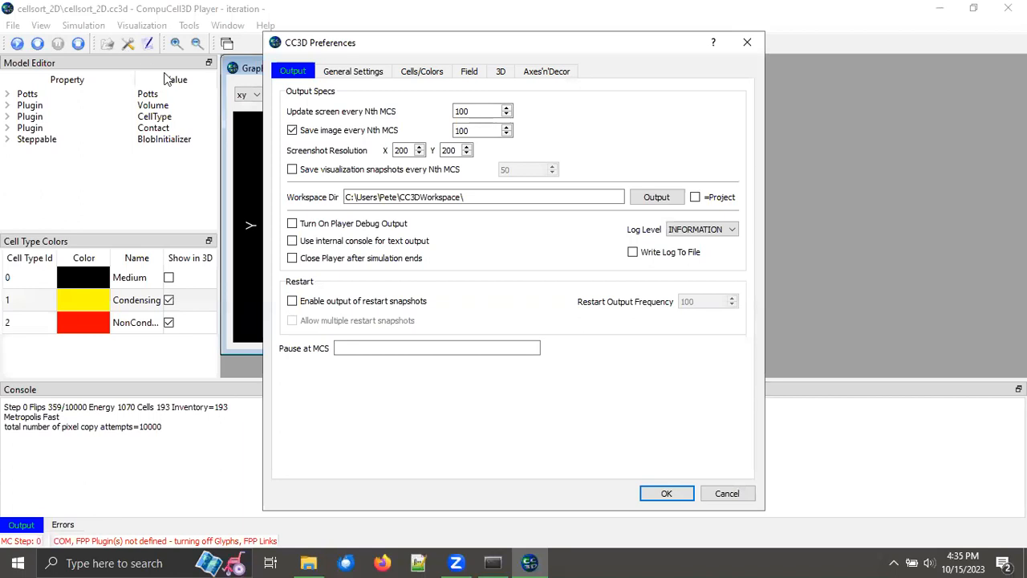
pyautogui.click(293, 130)
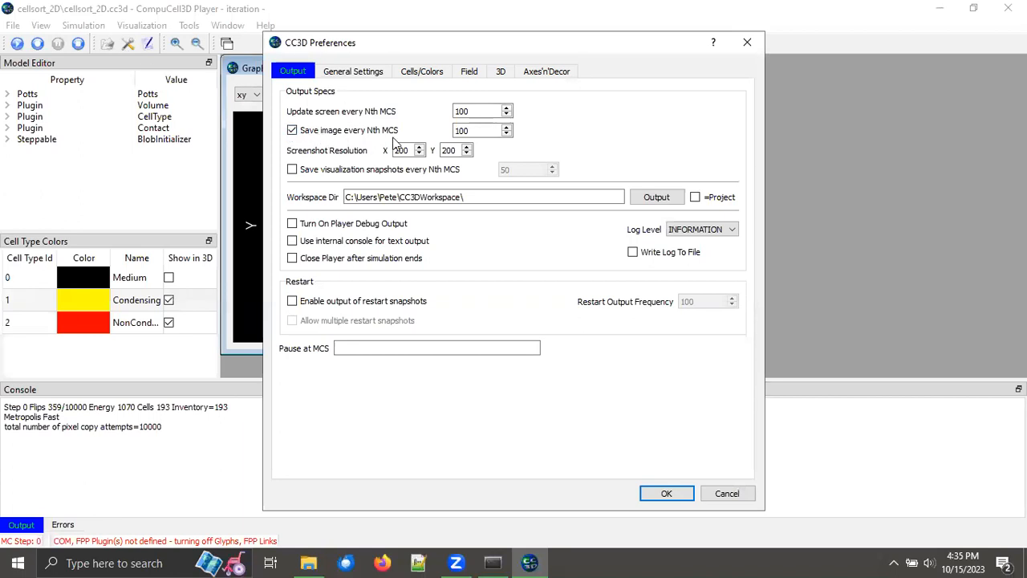
pyautogui.click(478, 130)
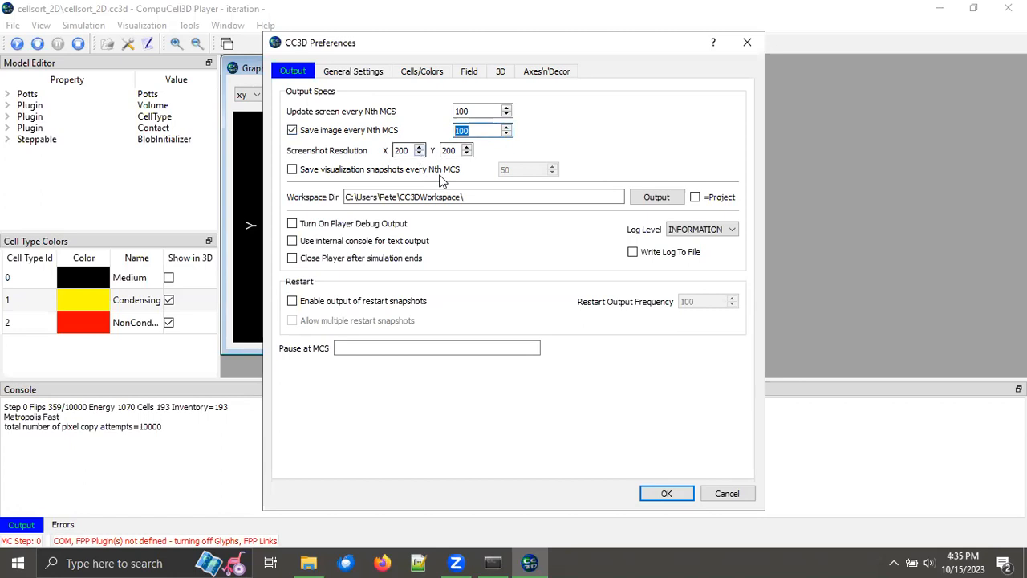
pyautogui.moveTo(405, 179)
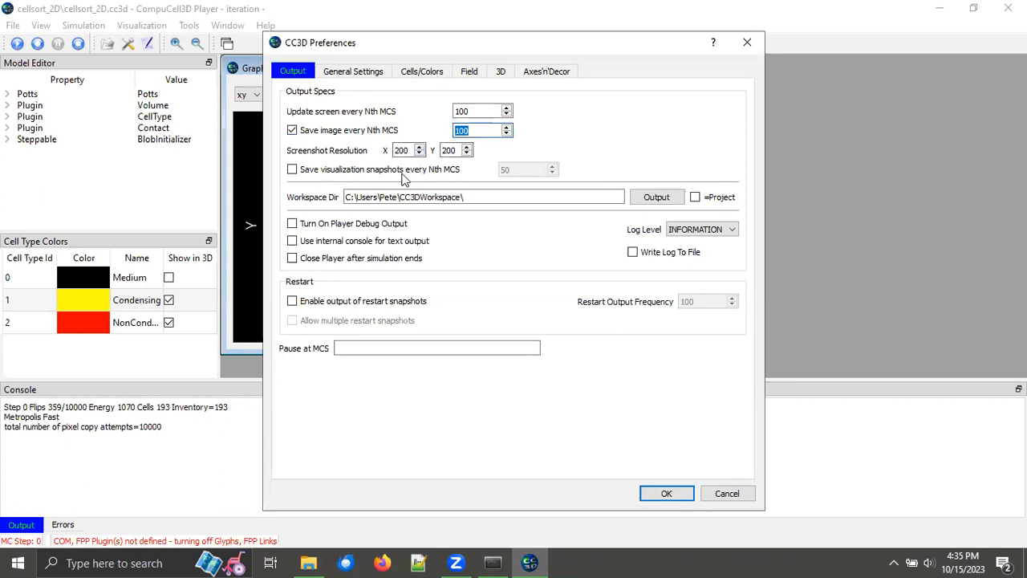
pyautogui.click(477, 130)
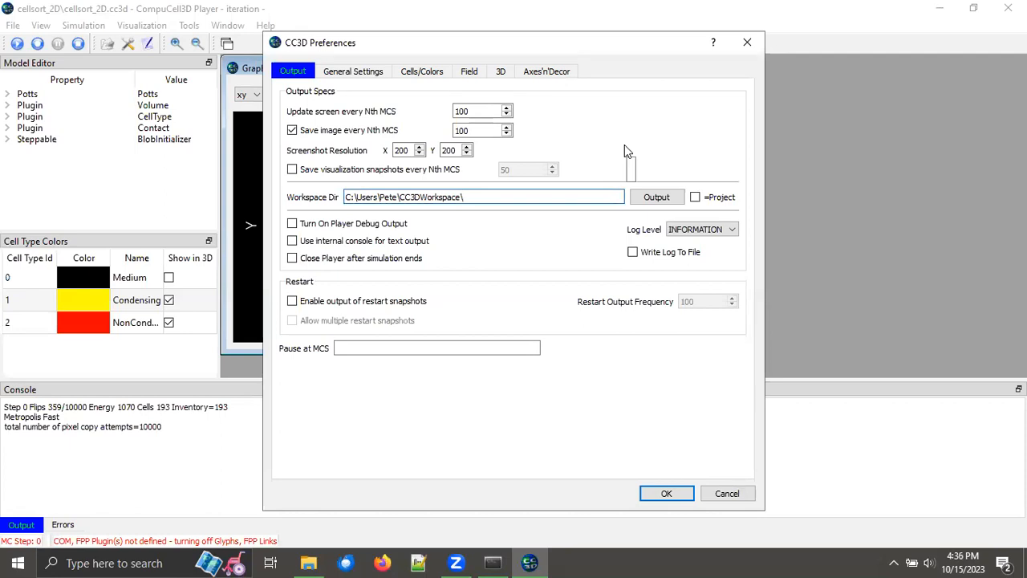
pyautogui.moveTo(682, 194)
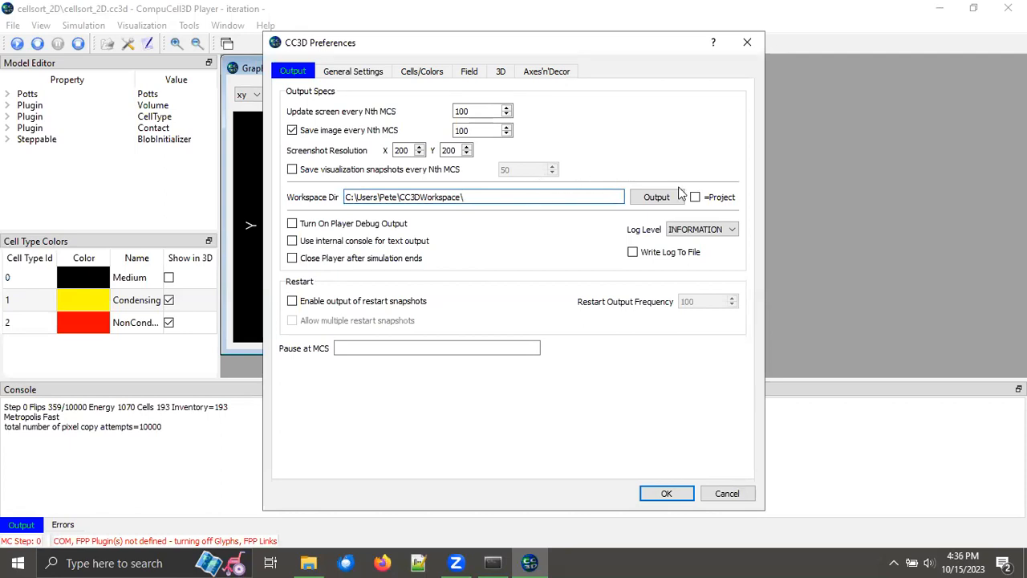
pyautogui.click(695, 197)
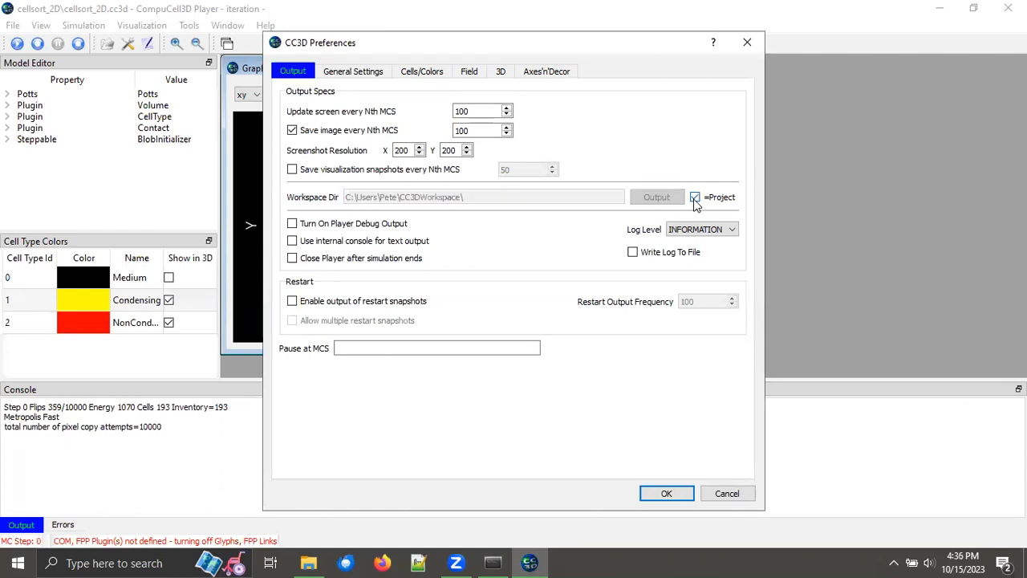
pyautogui.click(696, 197)
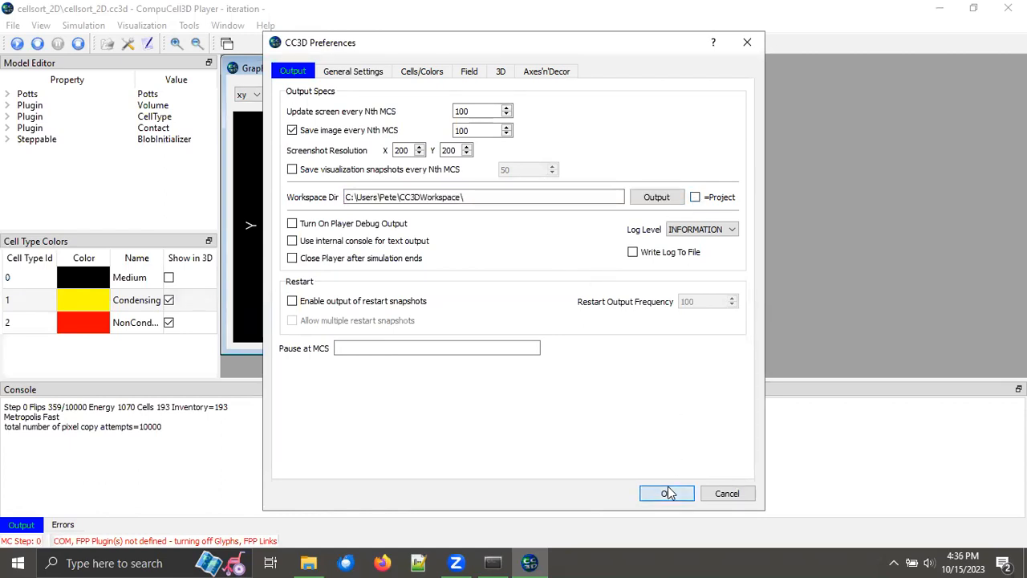
pyautogui.click(666, 493)
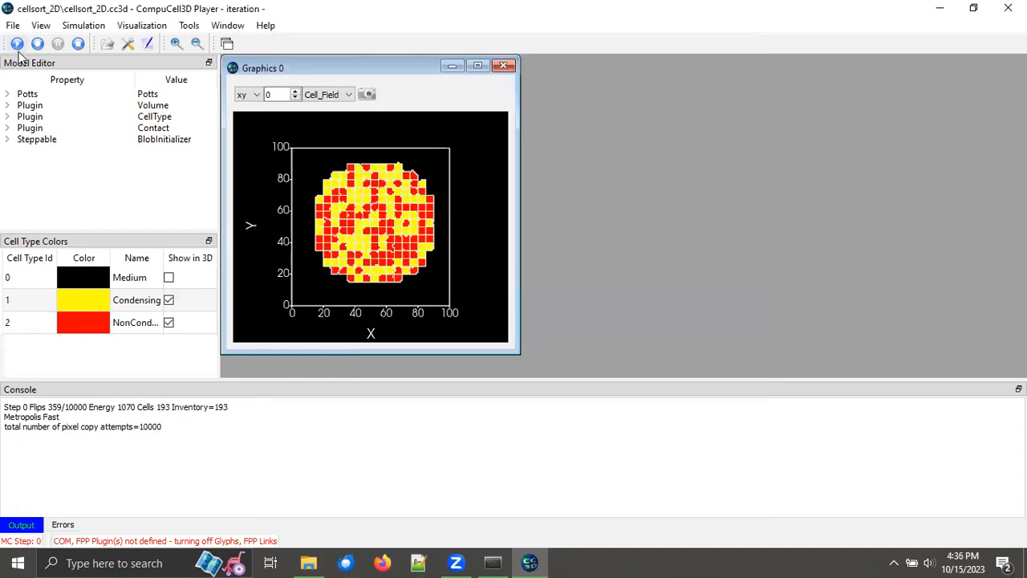
# Run the cell sort to about MCS 800, then bring up the CC3DWorkspace folder.
pyautogui.click(17, 44)
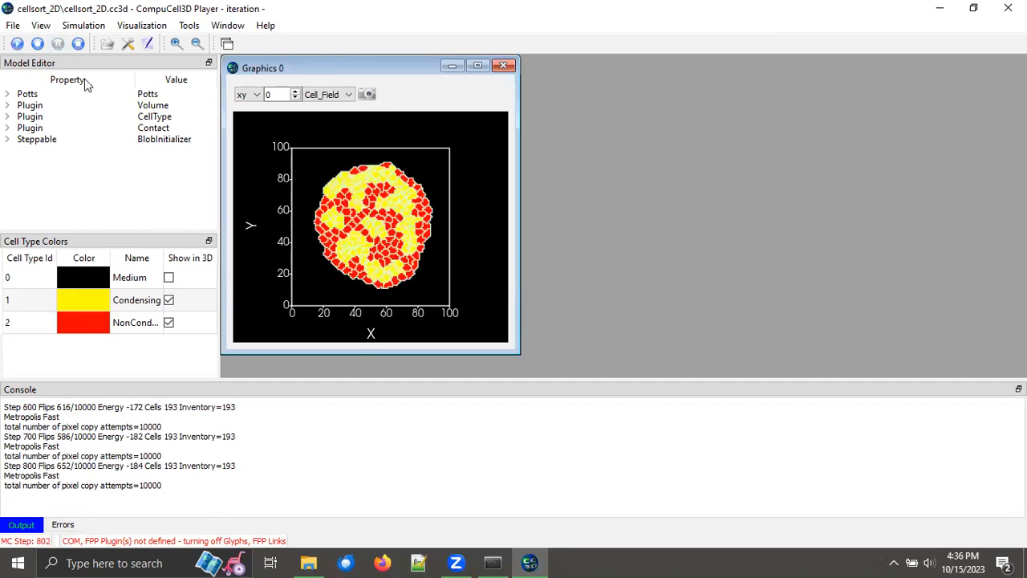
pyautogui.click(309, 562)
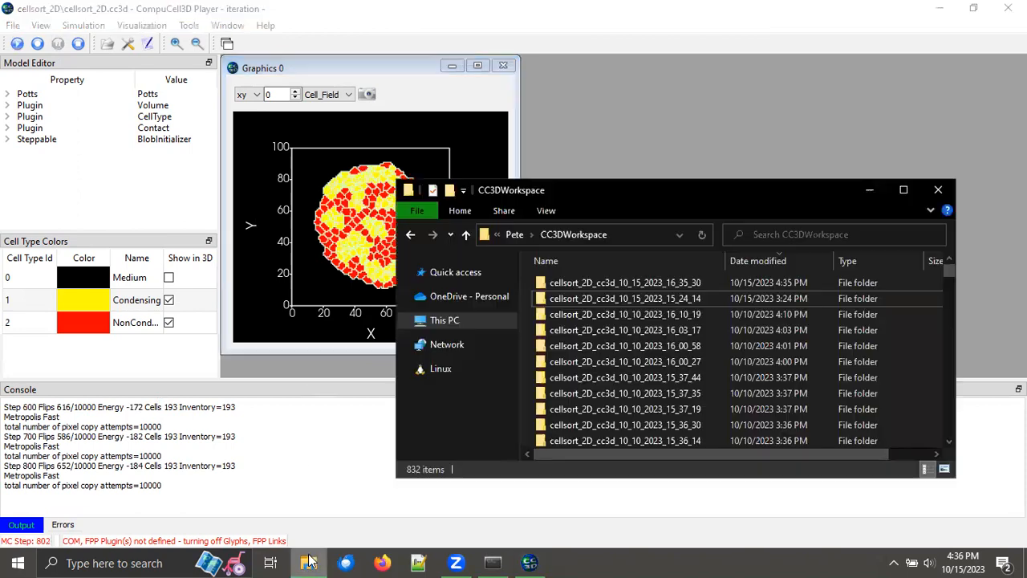
# Open the newest cellsort_2D_cc3d output, then its Cell_Field_CellField_2D_XY_0 folder of nine PNGs.
pyautogui.click(626, 282)
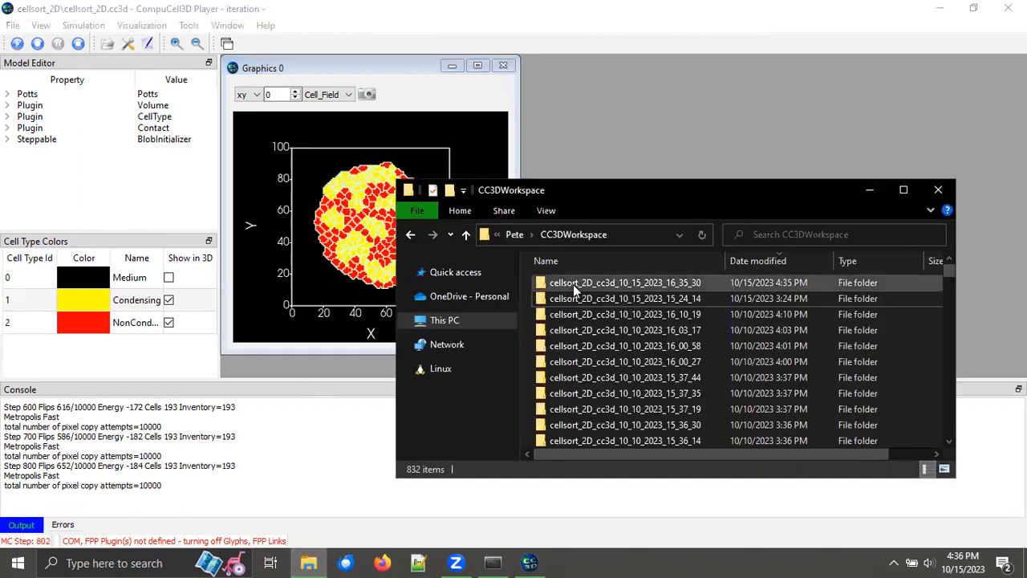
pyautogui.doubleClick(625, 283)
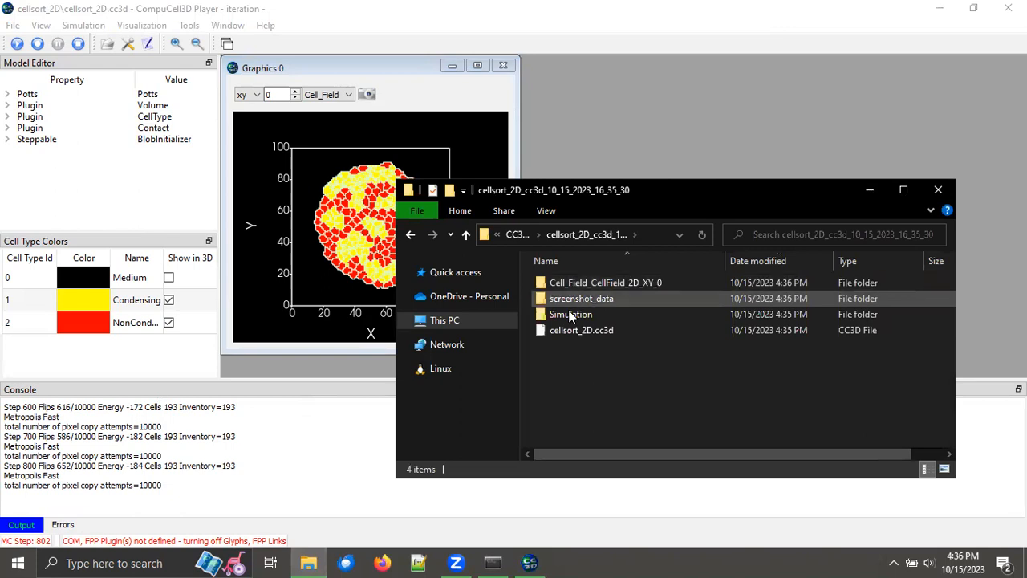
pyautogui.click(605, 281)
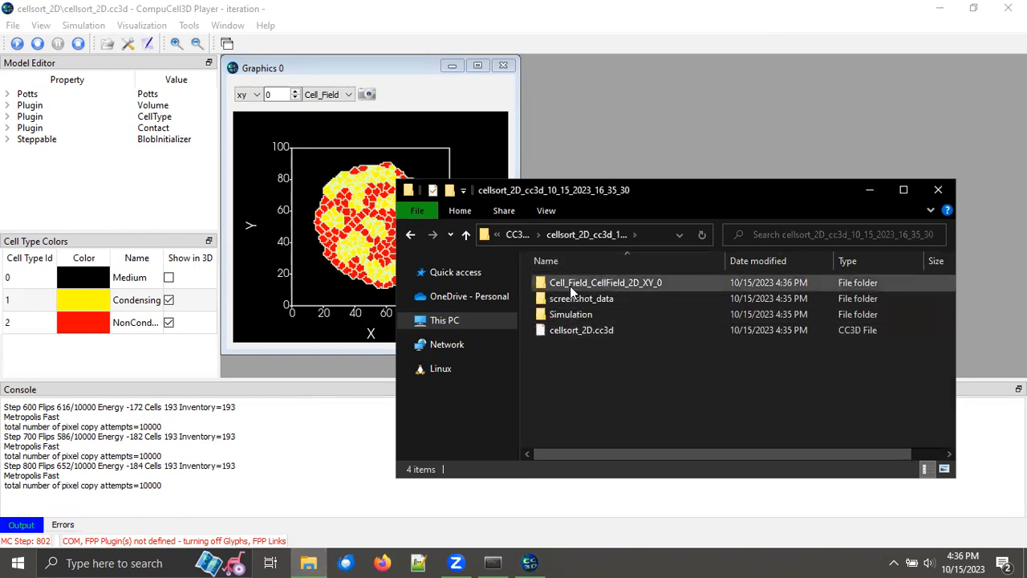
pyautogui.moveTo(581, 289)
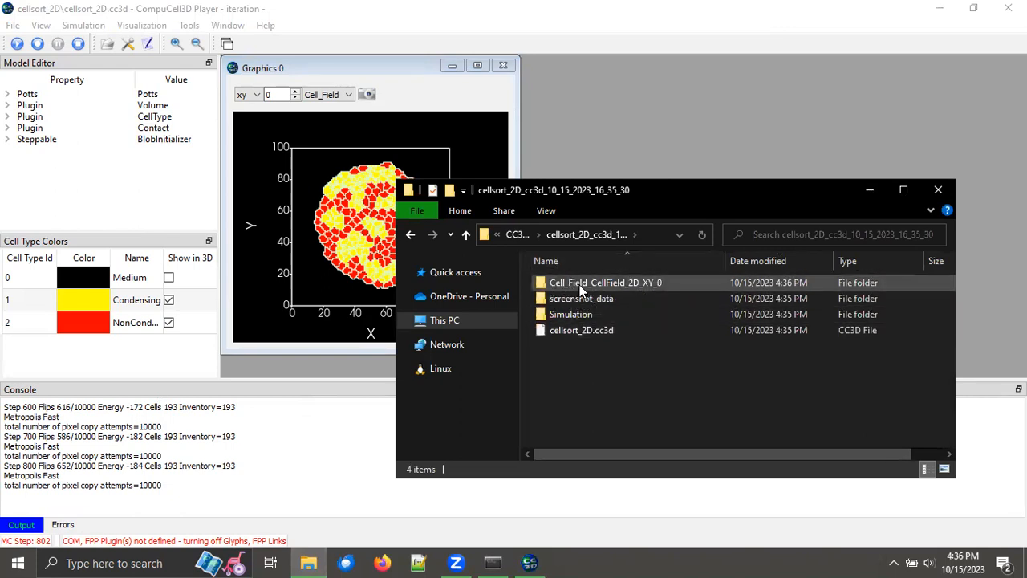
pyautogui.moveTo(629, 287)
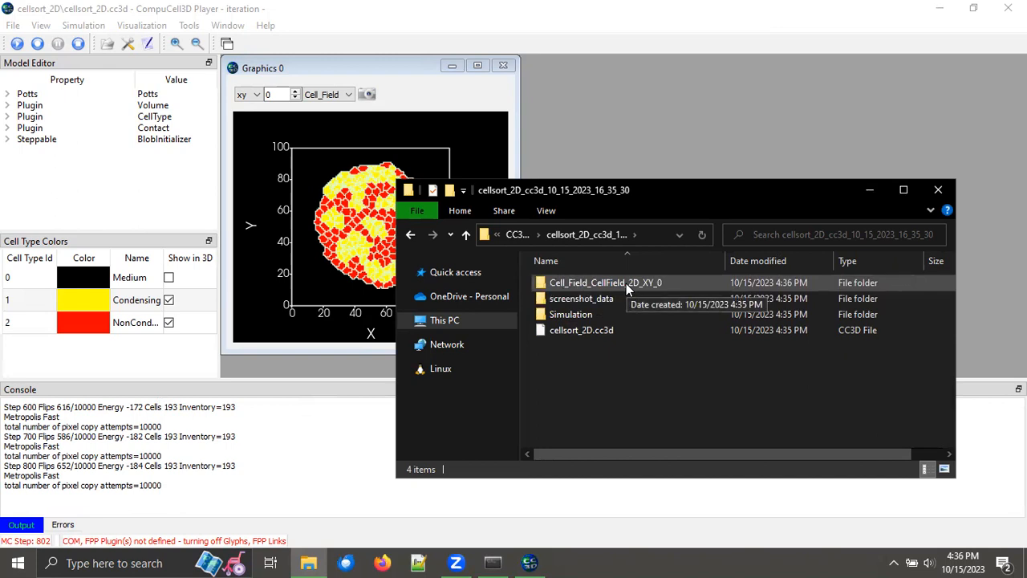
pyautogui.doubleClick(605, 283)
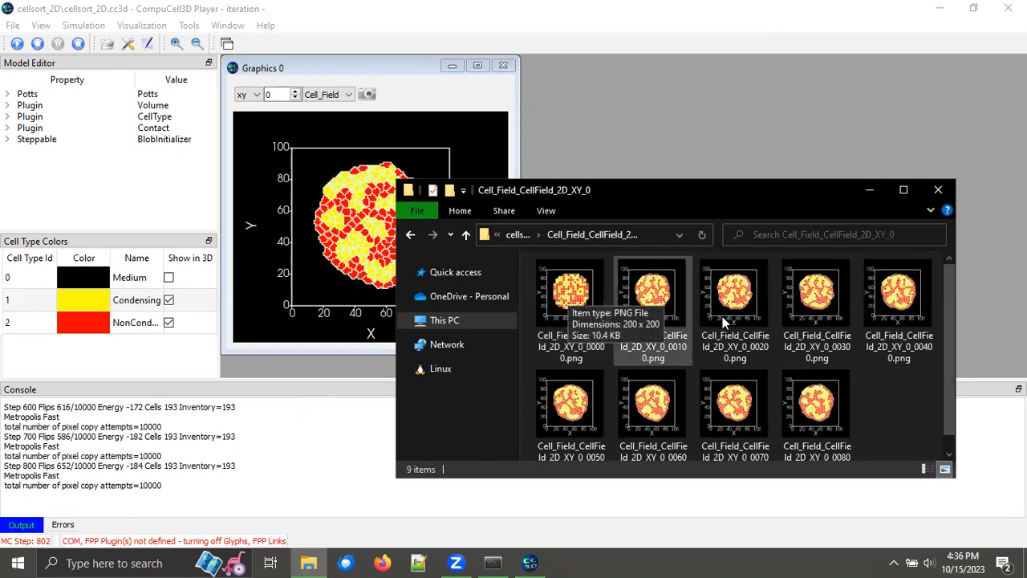
pyautogui.moveTo(907, 381)
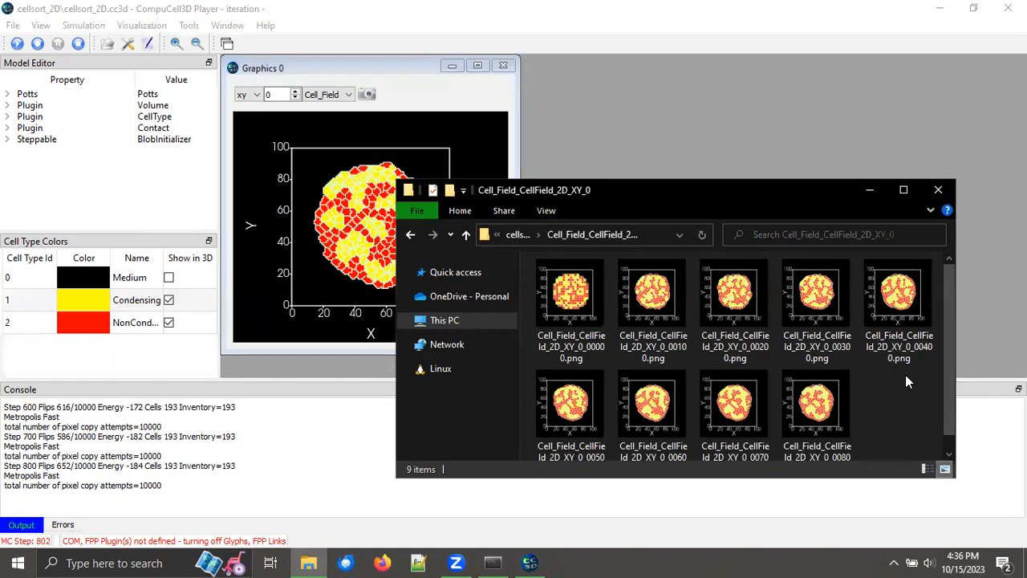
pyautogui.click(653, 404)
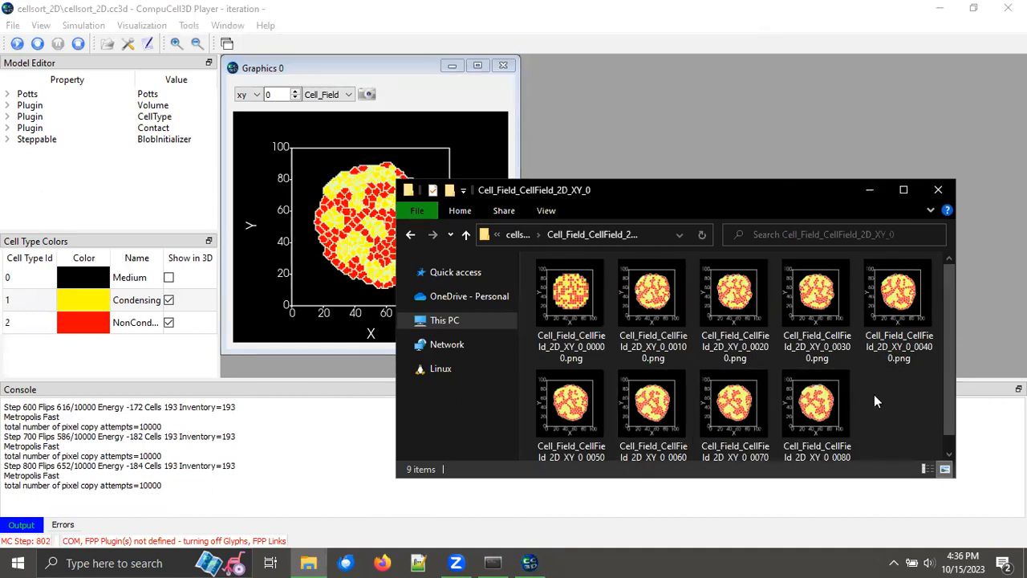
pyautogui.moveTo(816, 401)
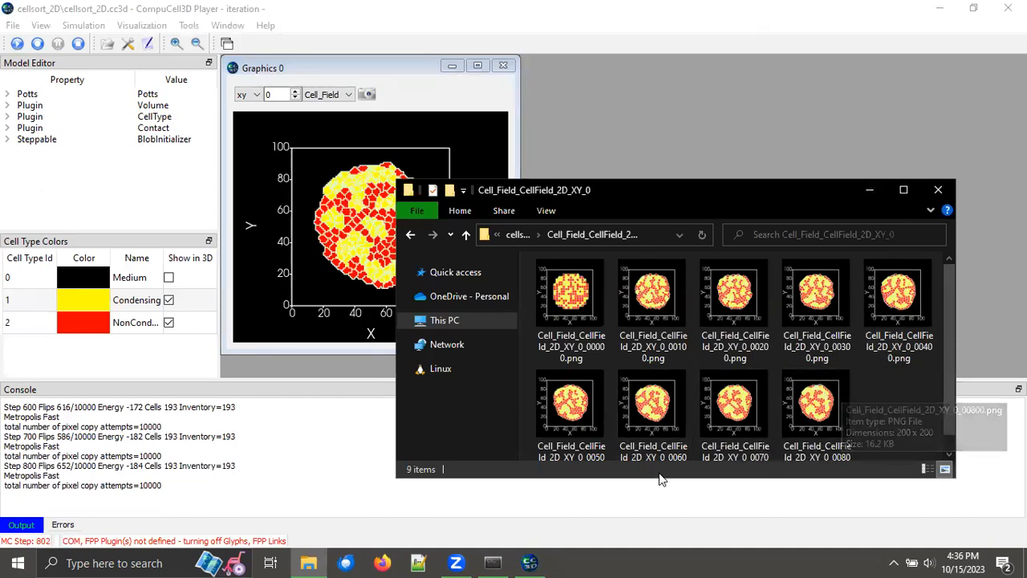